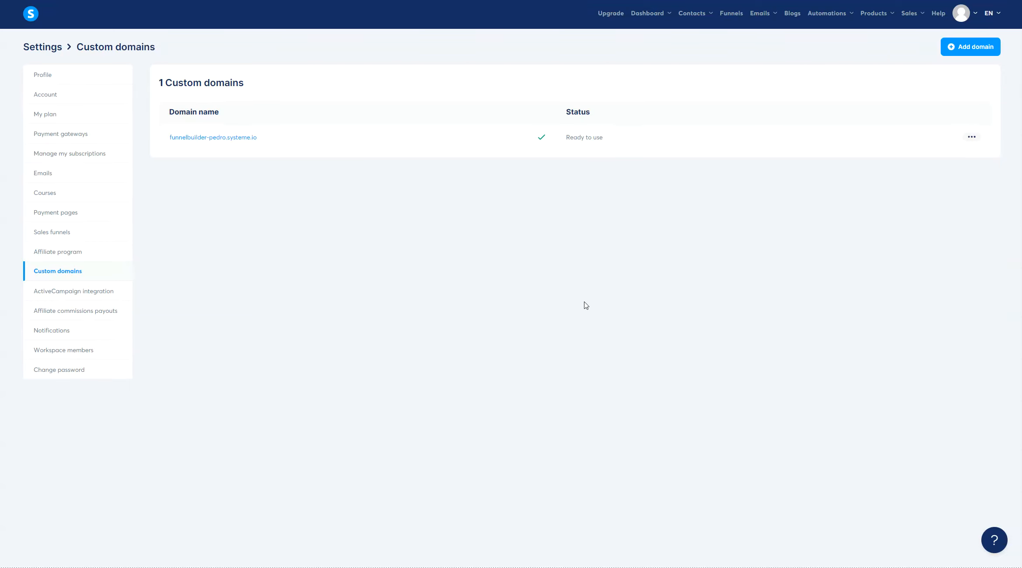
{"action": "mouse_move", "coordinate": [631, 261]}
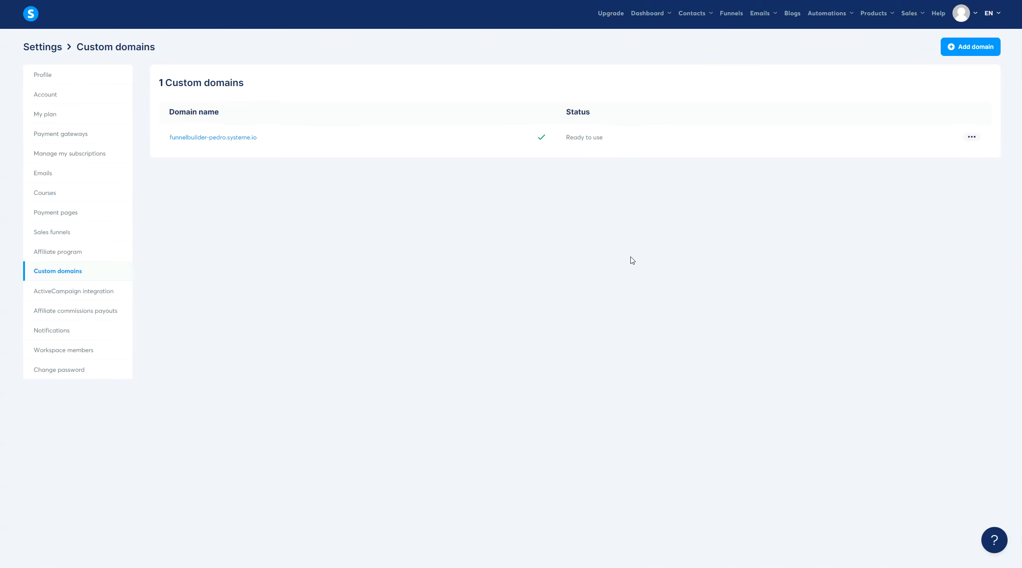
{"action": "mouse_move", "coordinate": [225, 197]}
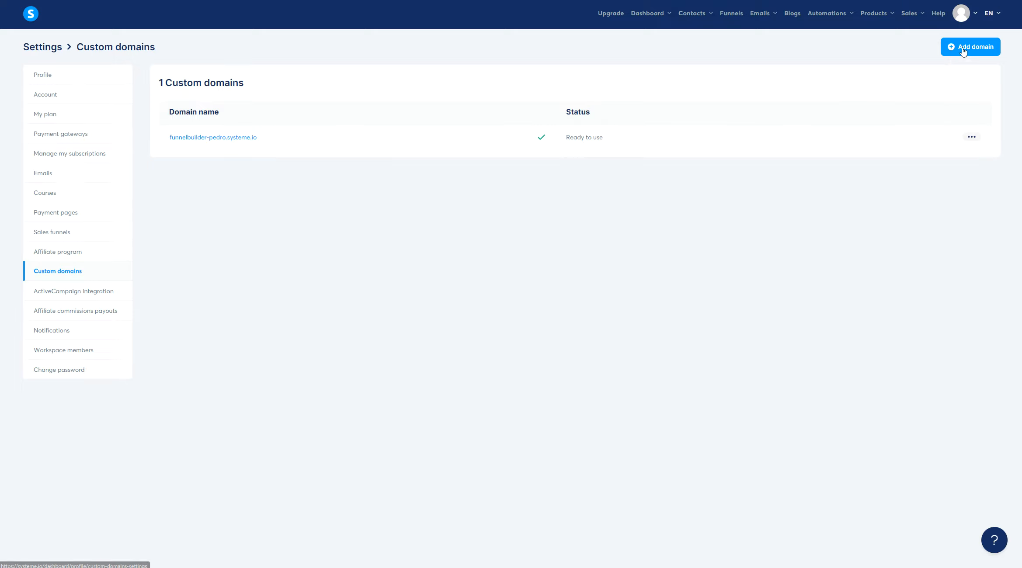
- Start adding a custom domain in systeme.io and copy the registered domain name from Namecheap
{"action": "left_click", "coordinate": [968, 47]}
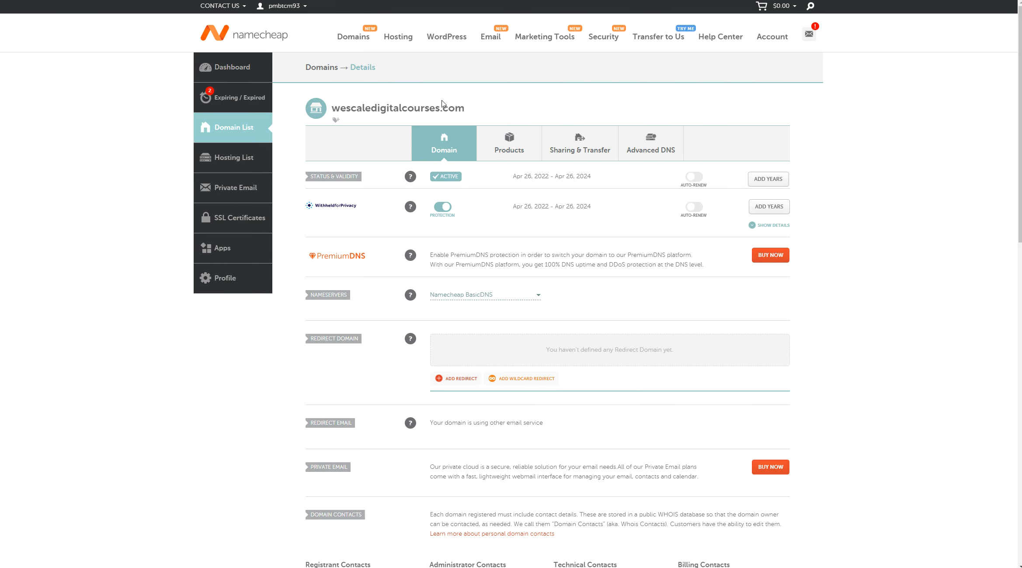
{"action": "right_click", "coordinate": [398, 108]}
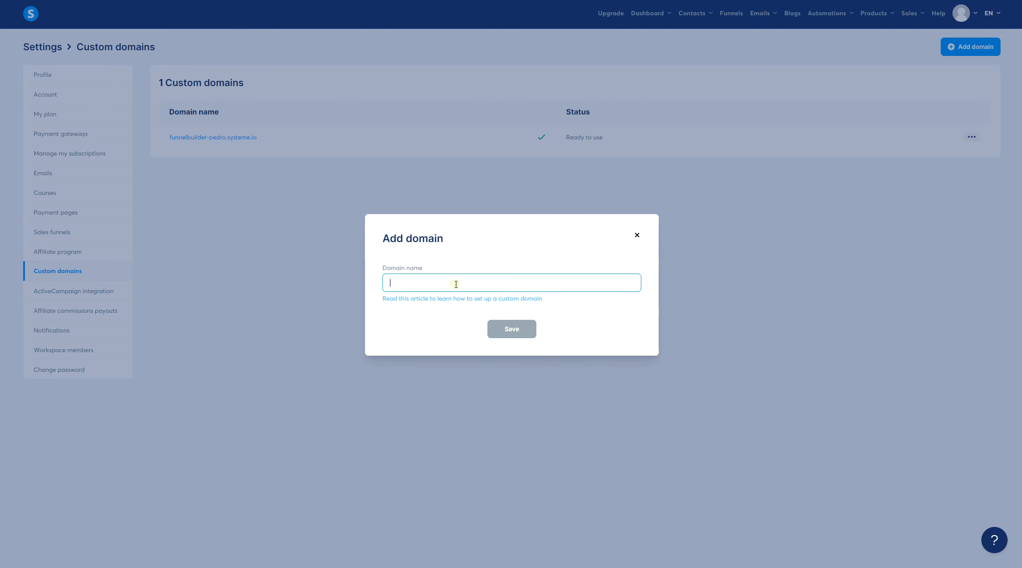
{"action": "type", "text": "wescaledigitalcourses.com"}
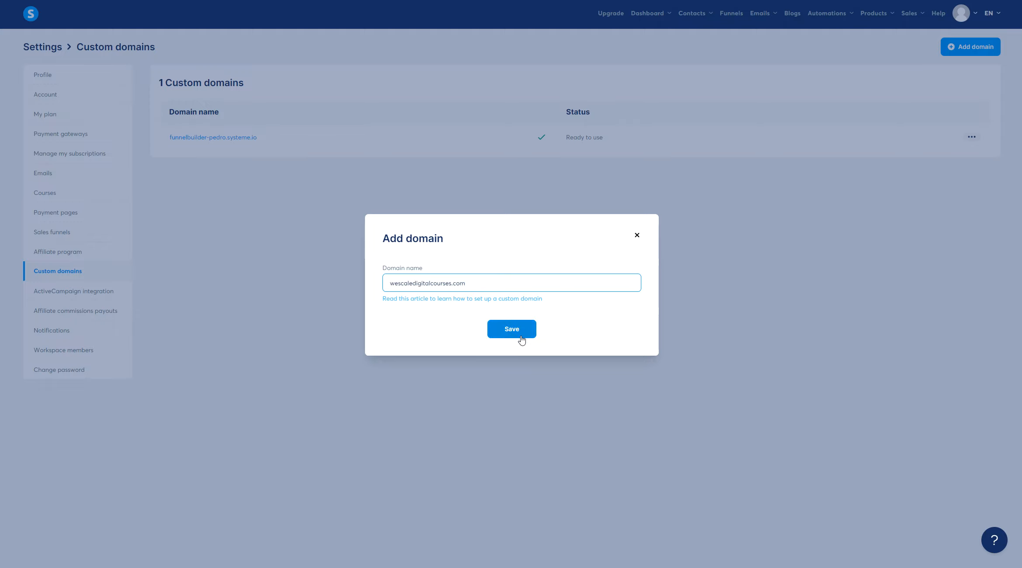
{"action": "left_click", "coordinate": [511, 329]}
{"action": "type", "text": "www."}
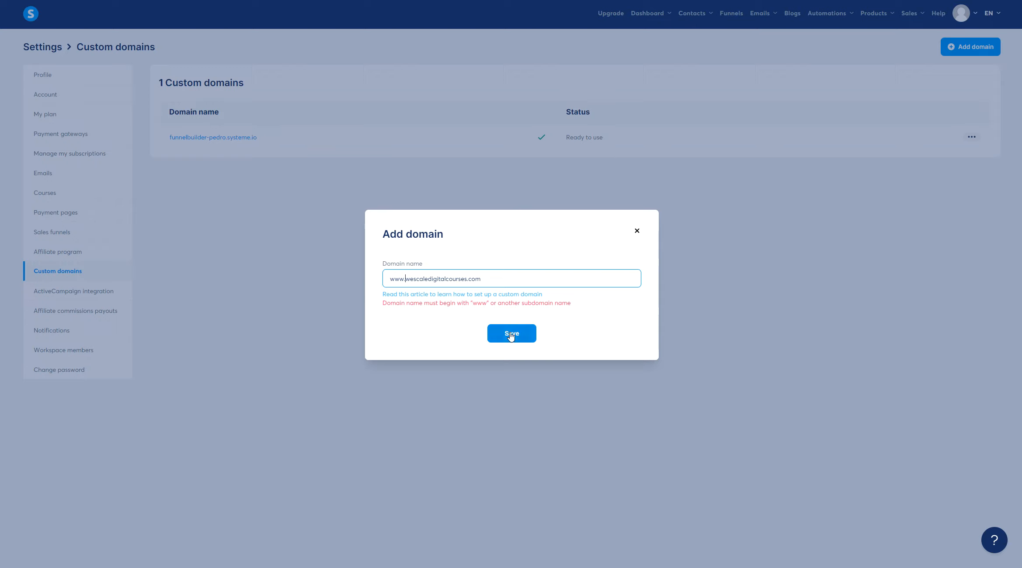
{"action": "left_click", "coordinate": [511, 333]}
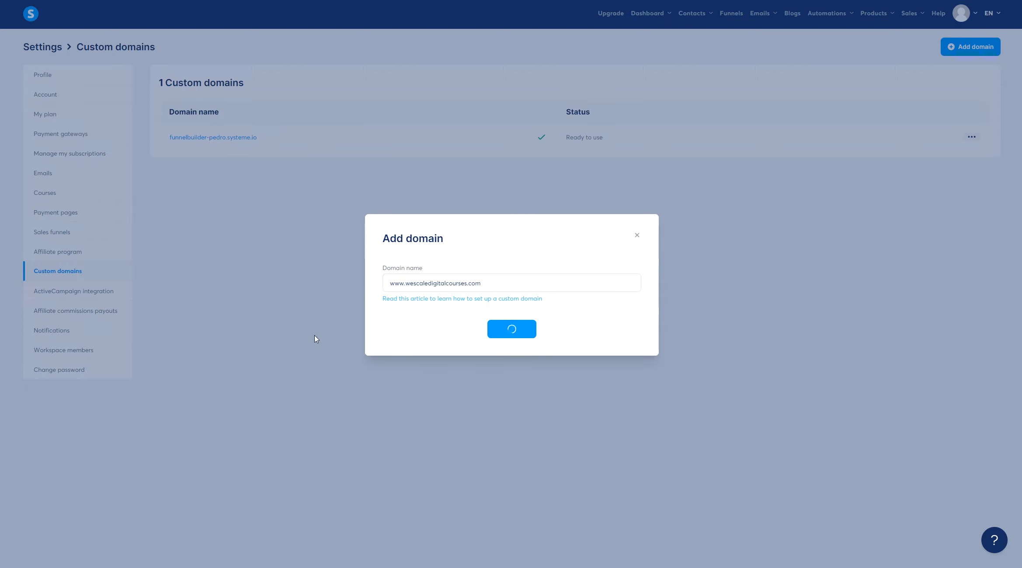
{"action": "mouse_move", "coordinate": [318, 326]}
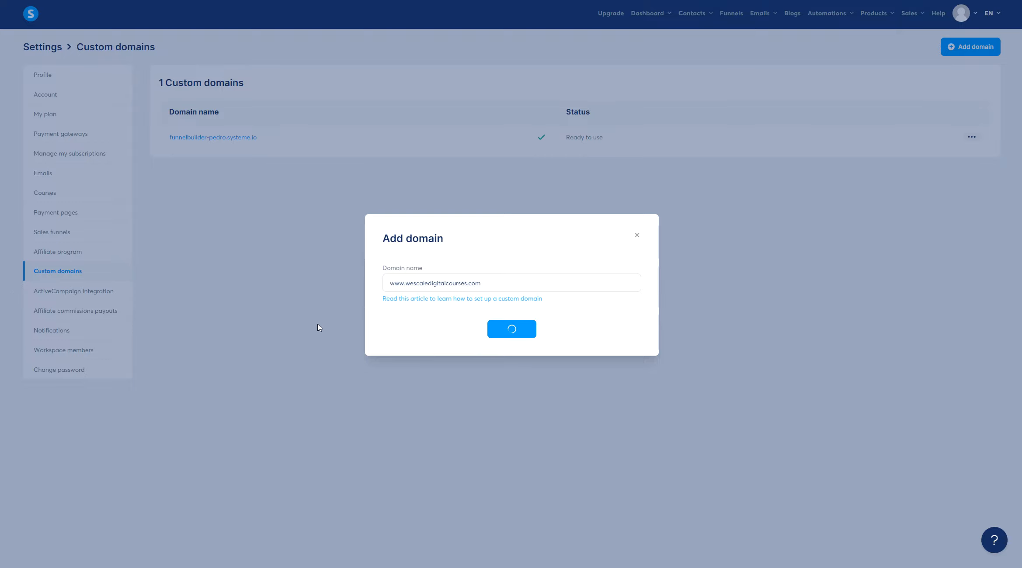
{"action": "left_click", "coordinate": [511, 328]}
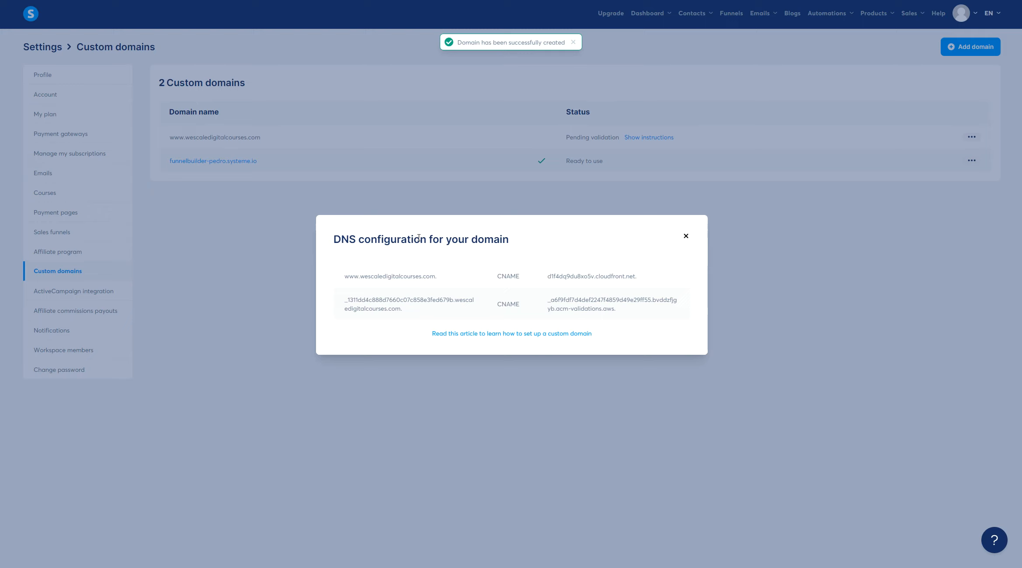
- Select the first CNAME record's cloudfront.net target value in the DNS configuration popup
{"action": "double_click", "coordinate": [390, 276]}
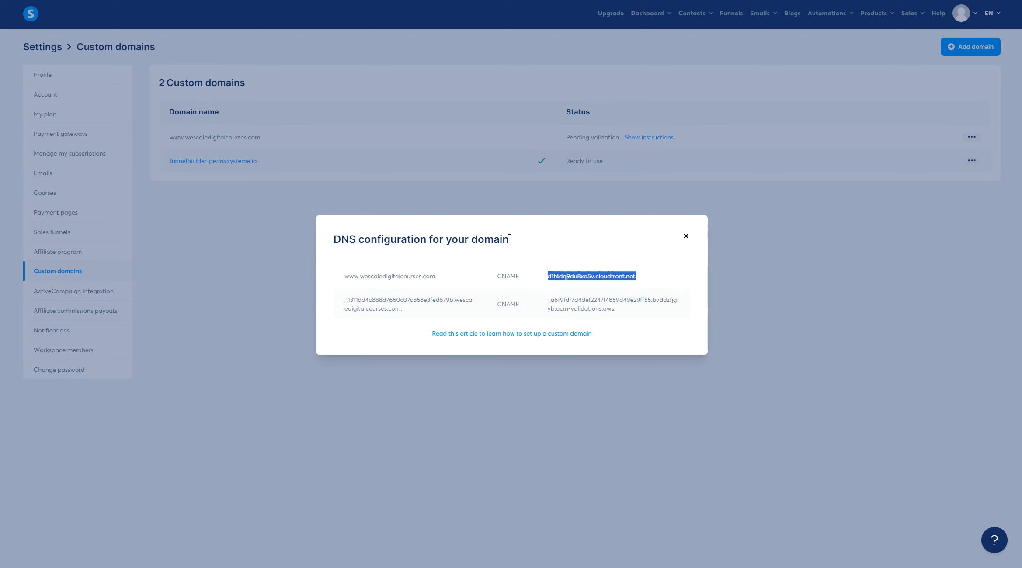
{"action": "mouse_move", "coordinate": [488, 338]}
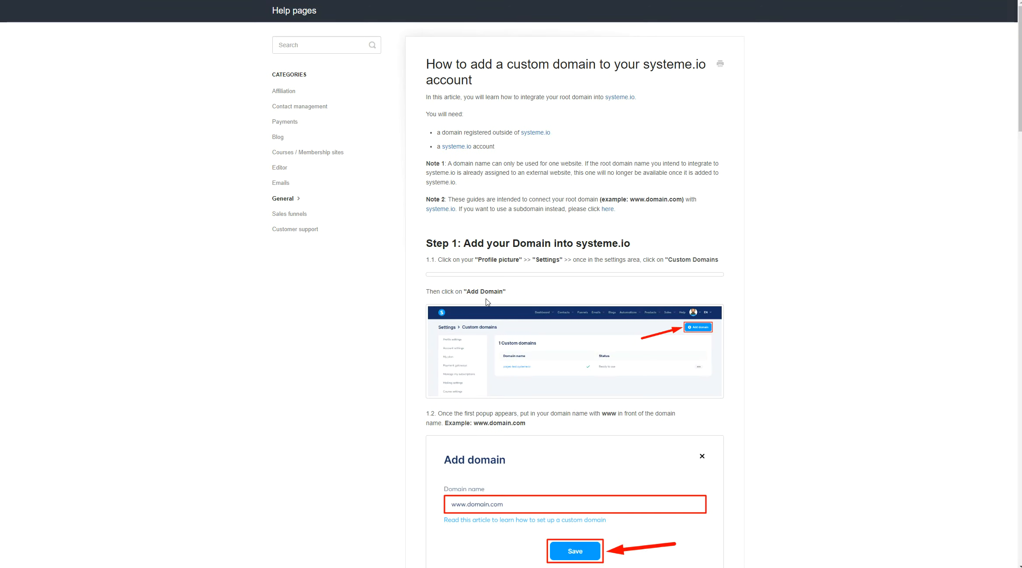
- Scroll the help article to Step 2 and its CNAME host and value example image
{"action": "scroll", "scroll_direction": "down", "scroll_amount": 3}
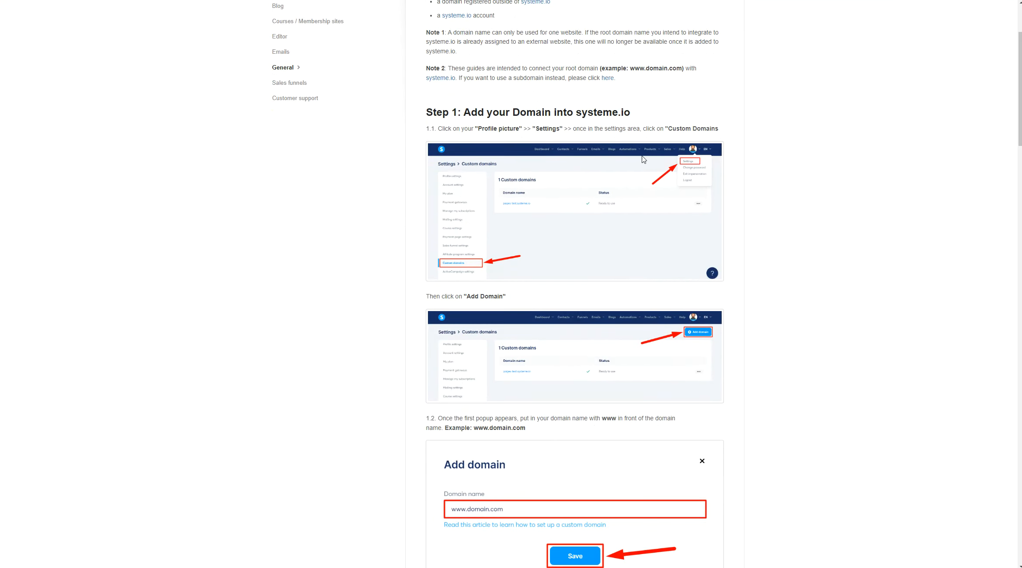
{"action": "scroll", "scroll_direction": "down", "scroll_amount": 3}
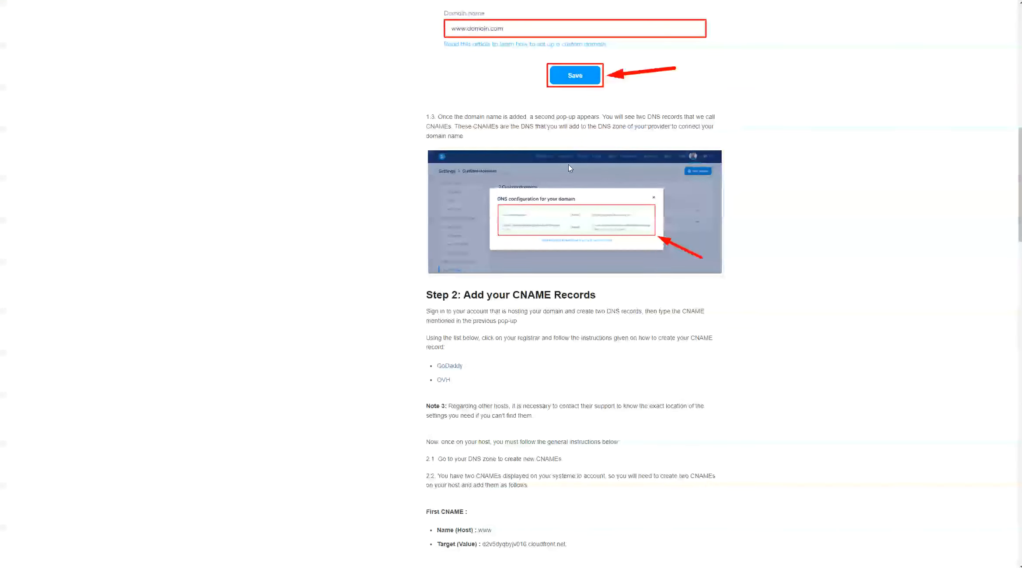
{"action": "scroll", "scroll_direction": "down", "scroll_amount": 3}
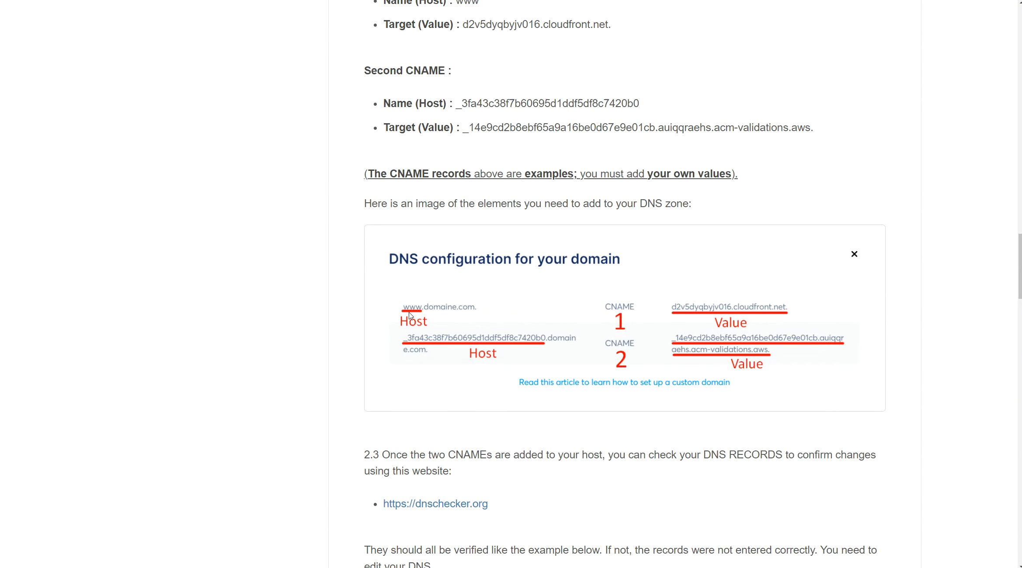
{"action": "mouse_move", "coordinate": [624, 329]}
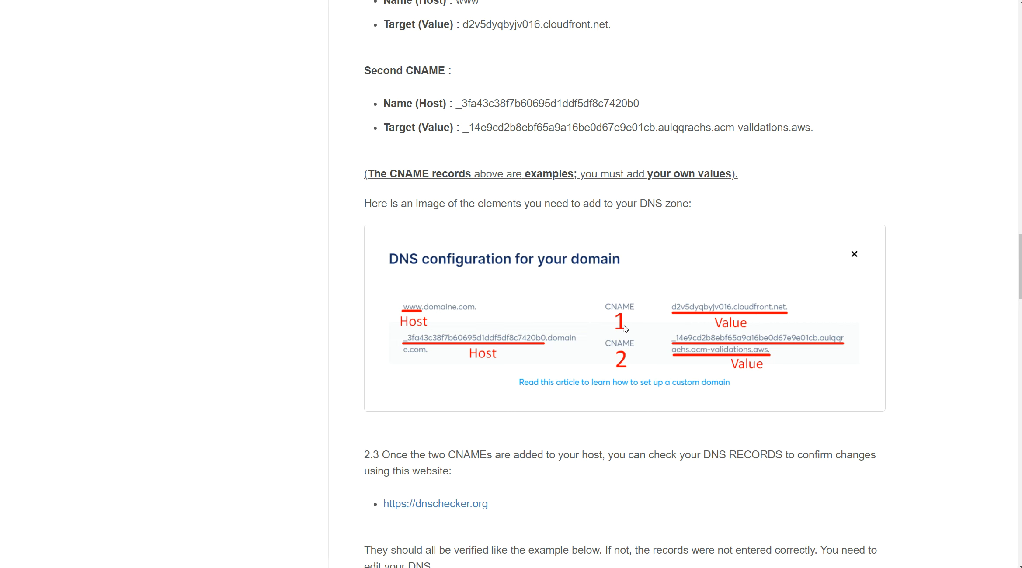
{"action": "mouse_move", "coordinate": [575, 209]}
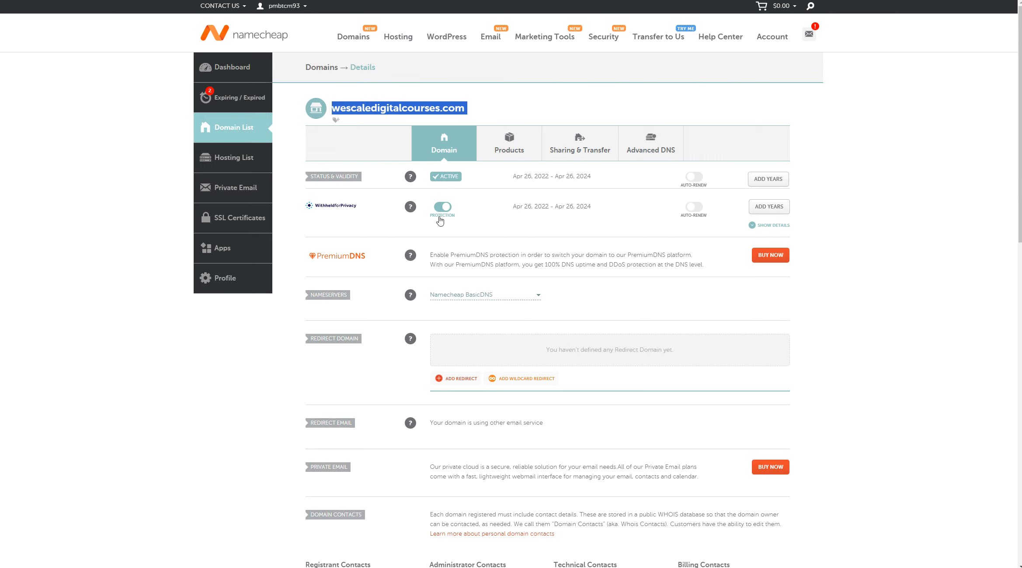
{"action": "mouse_move", "coordinate": [651, 145]}
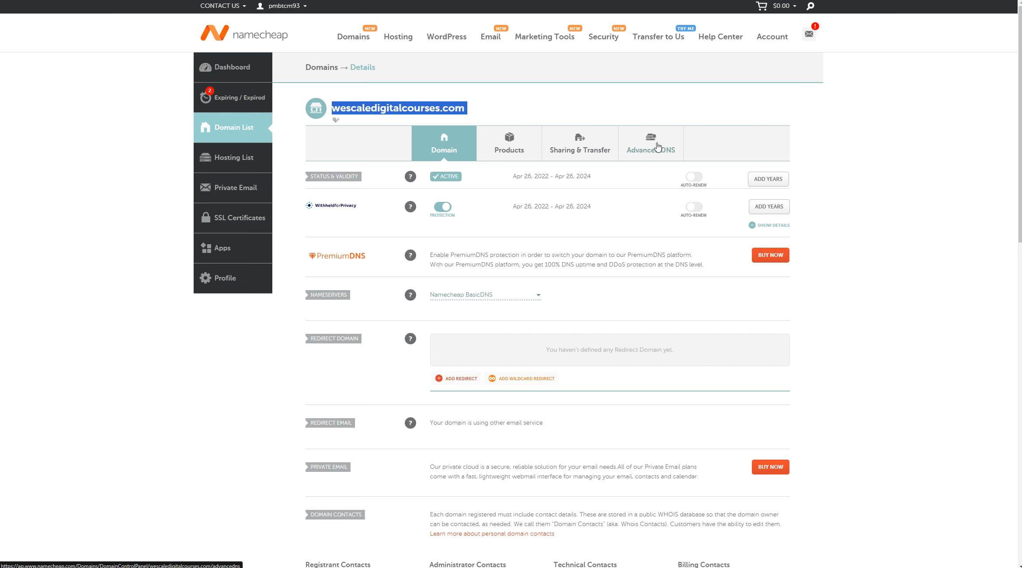
- In Namecheap Advanced DNS, save a www CNAME record pointing to the cloudfront.net target
{"action": "left_click", "coordinate": [650, 142]}
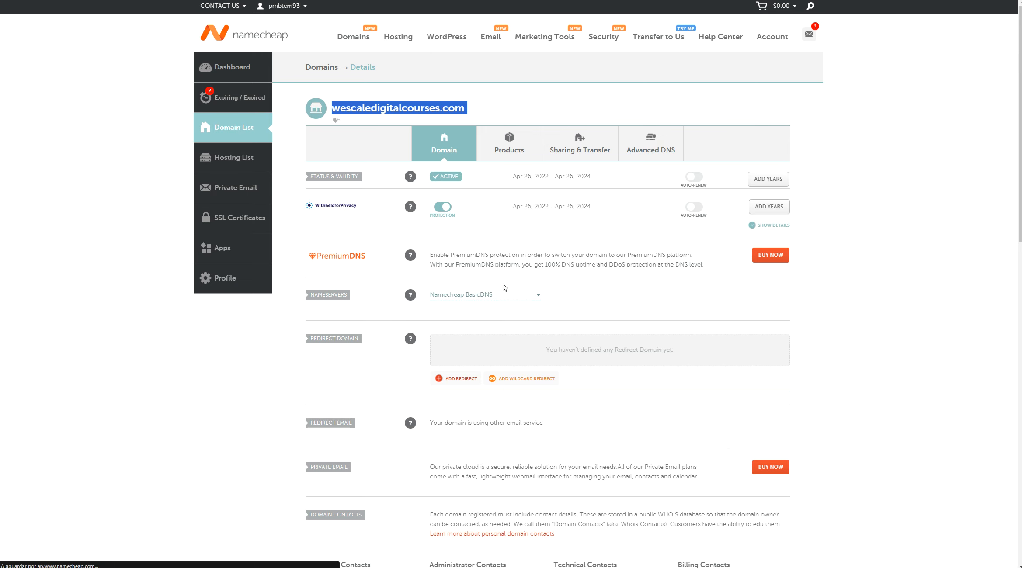
{"action": "left_click", "coordinate": [649, 142]}
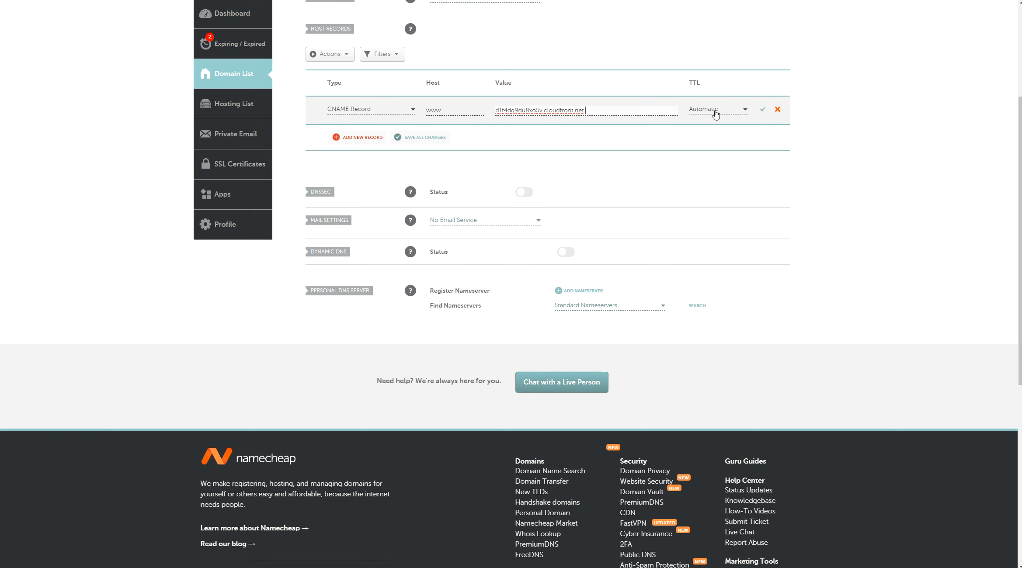
{"action": "left_click", "coordinate": [762, 109]}
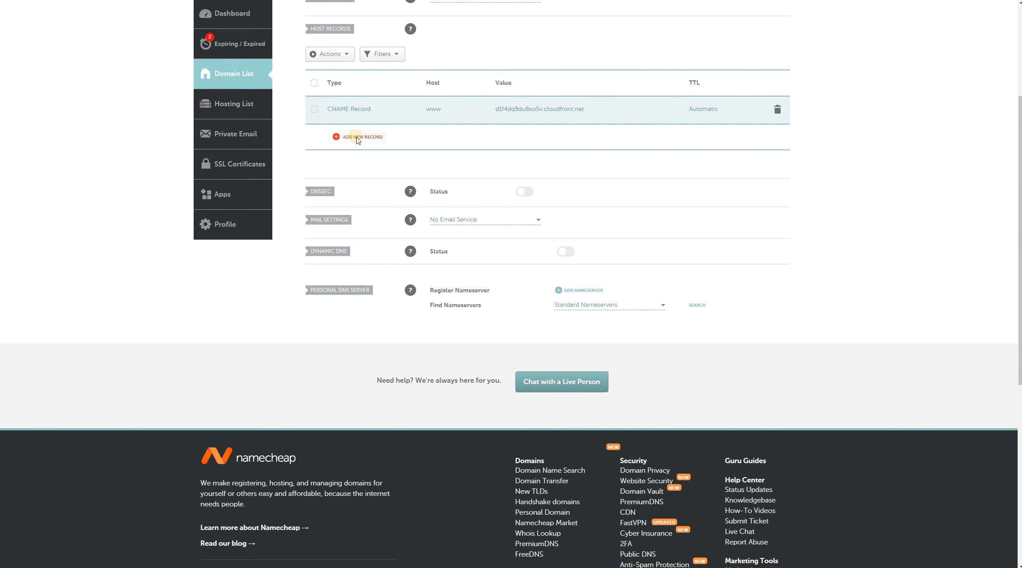
- Begin a second CNAME host record for the validation host
{"action": "left_click", "coordinate": [357, 137]}
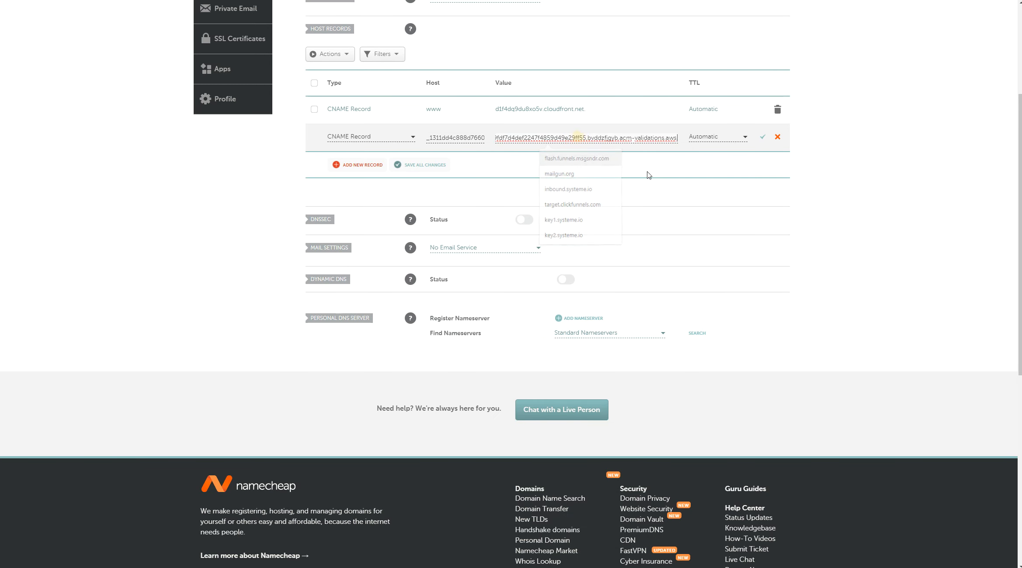
{"action": "left_click", "coordinate": [762, 137]}
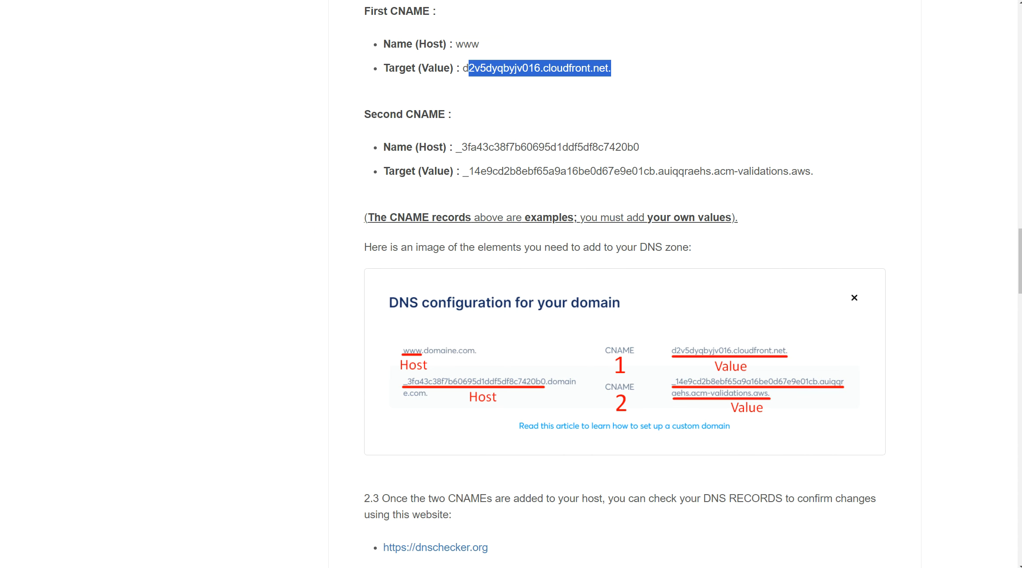
{"action": "mouse_move", "coordinate": [540, 391]}
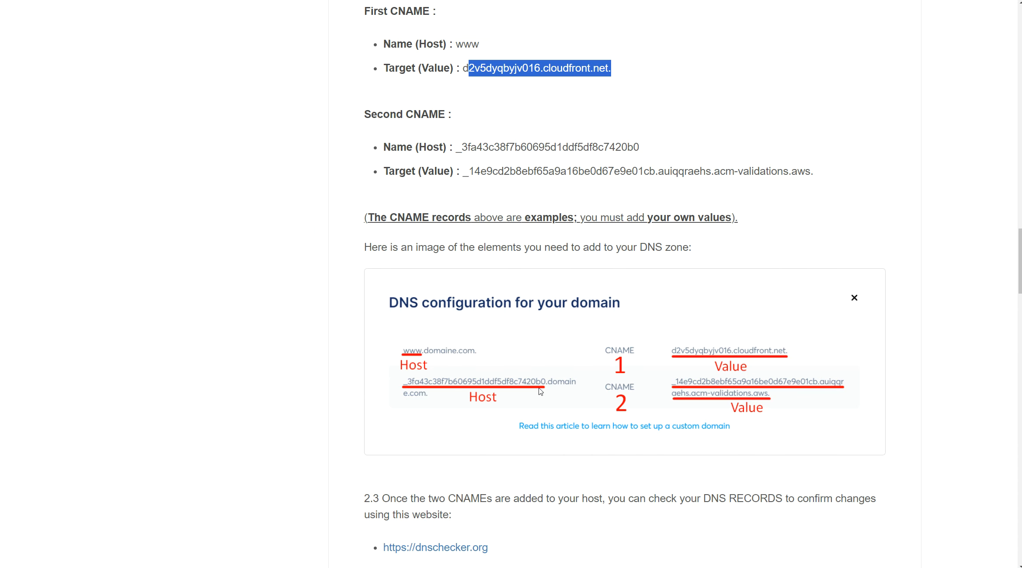
{"action": "mouse_move", "coordinate": [544, 389]}
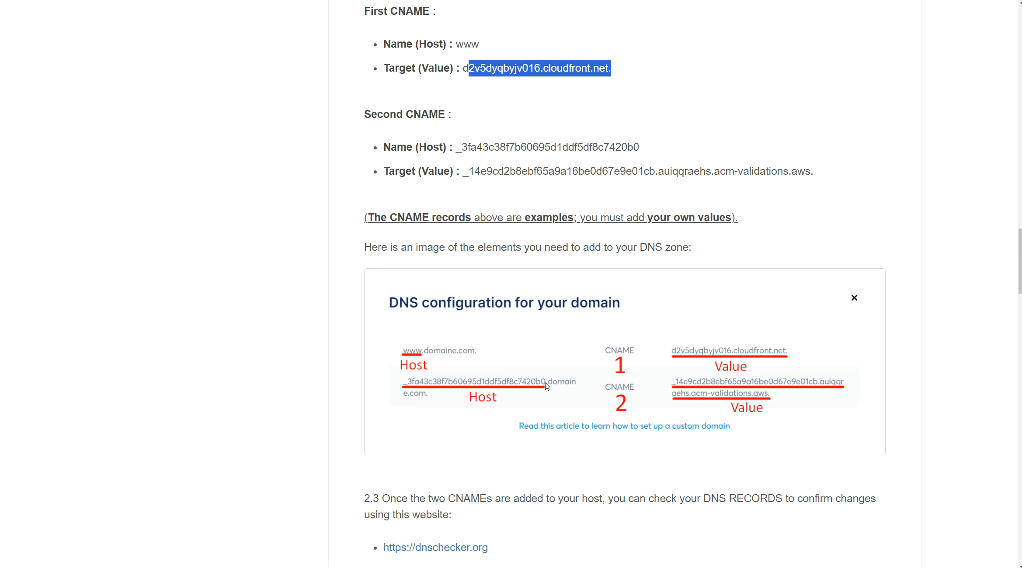
{"action": "mouse_move", "coordinate": [774, 405]}
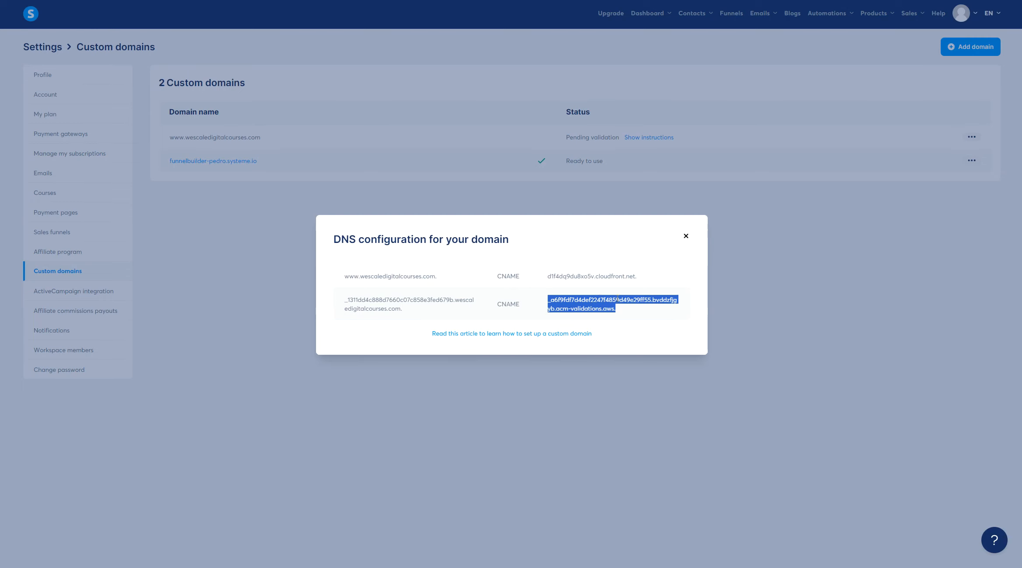
{"action": "left_click", "coordinate": [685, 236]}
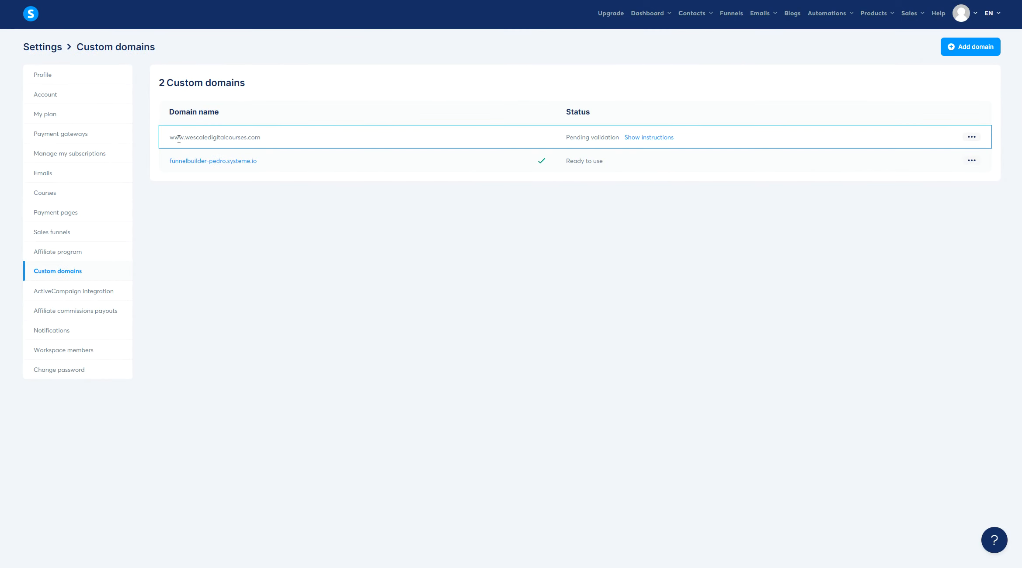
{"action": "double_click", "coordinate": [589, 137]}
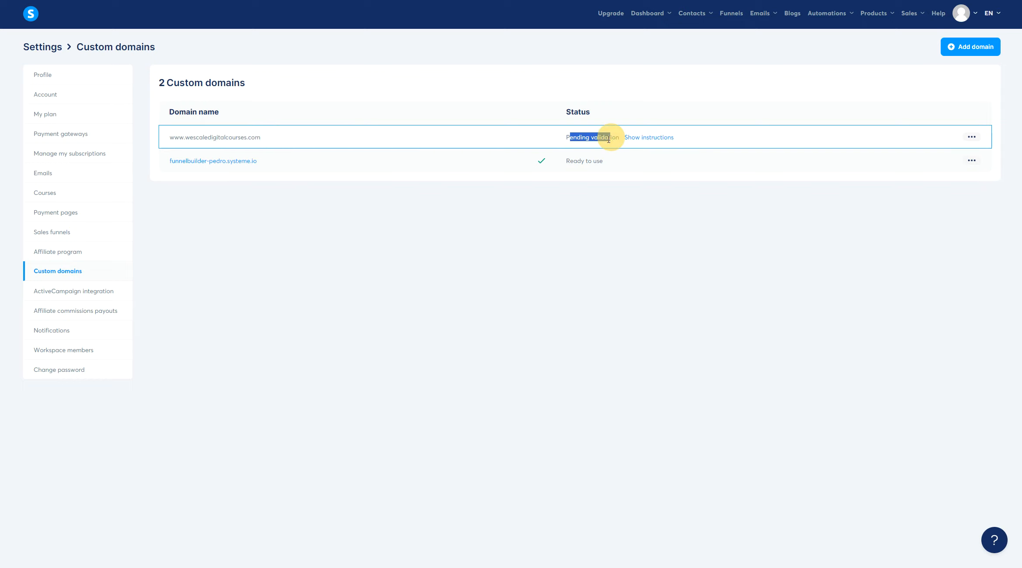
{"action": "left_click", "coordinate": [970, 137]}
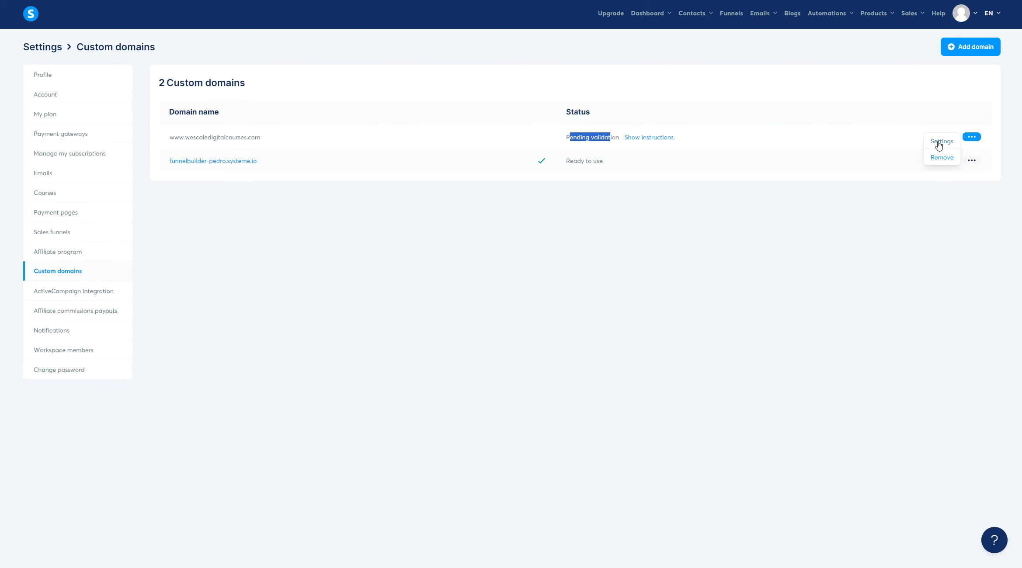
{"action": "left_click", "coordinate": [940, 141]}
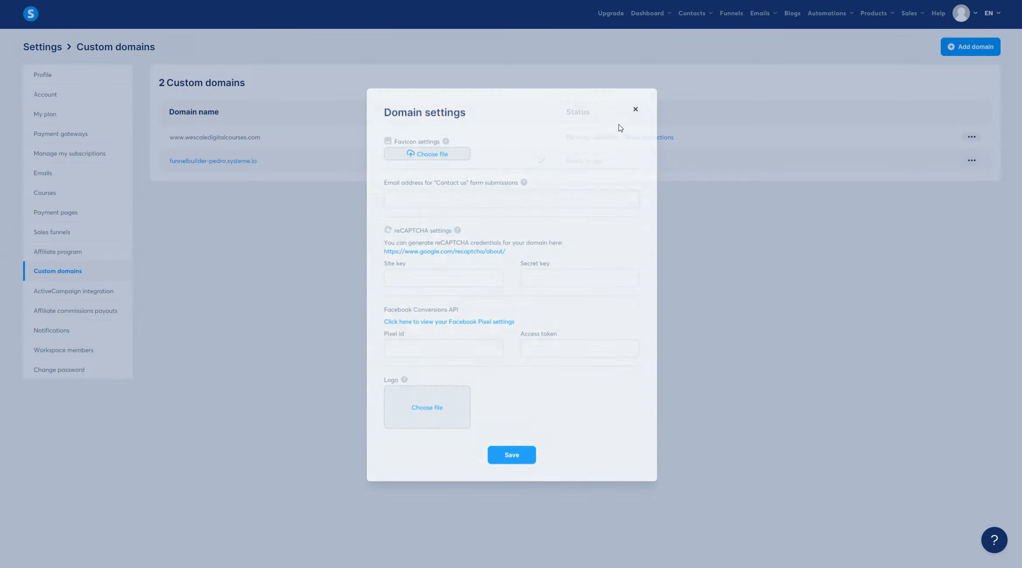
{"action": "left_click", "coordinate": [635, 109]}
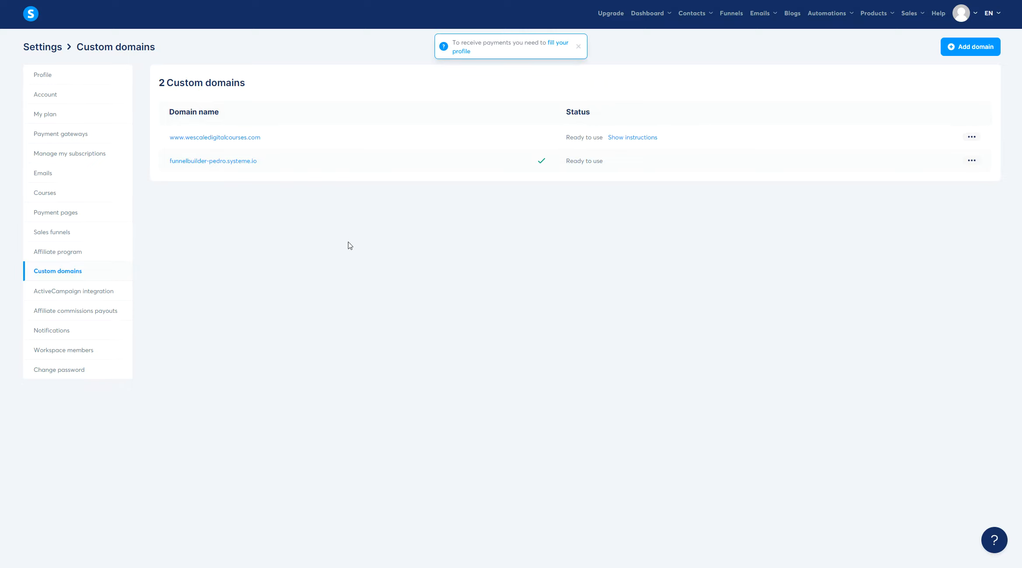
{"action": "double_click", "coordinate": [583, 137]}
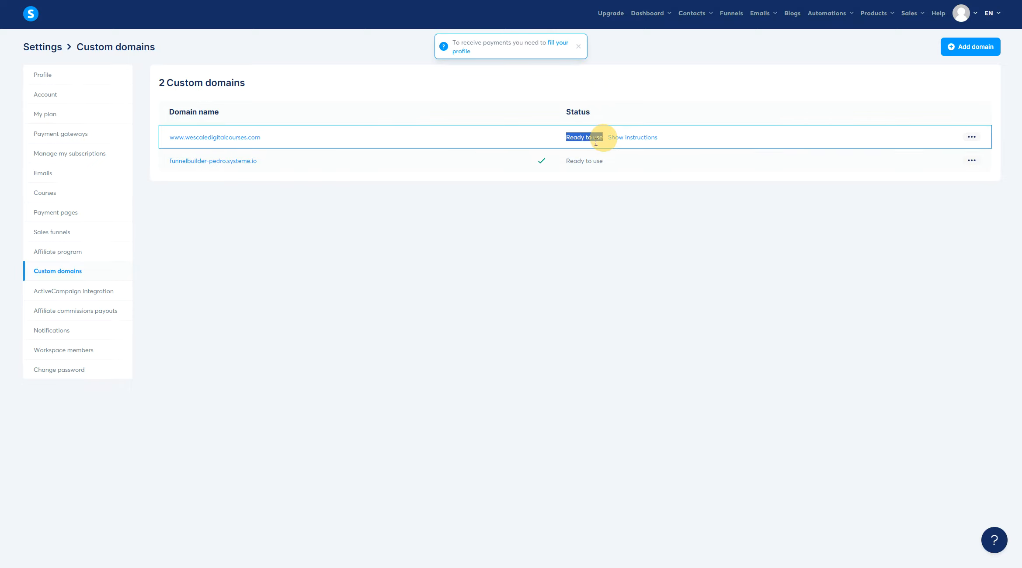